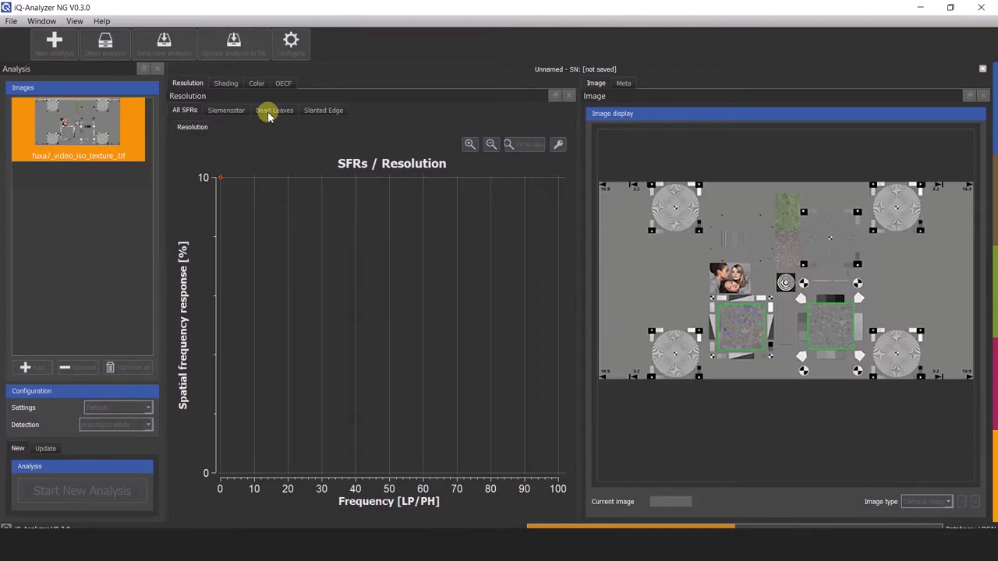
Run the analysis on the loaded fuxa7 texture chart and wait for it to finish.
left_click(274, 110)
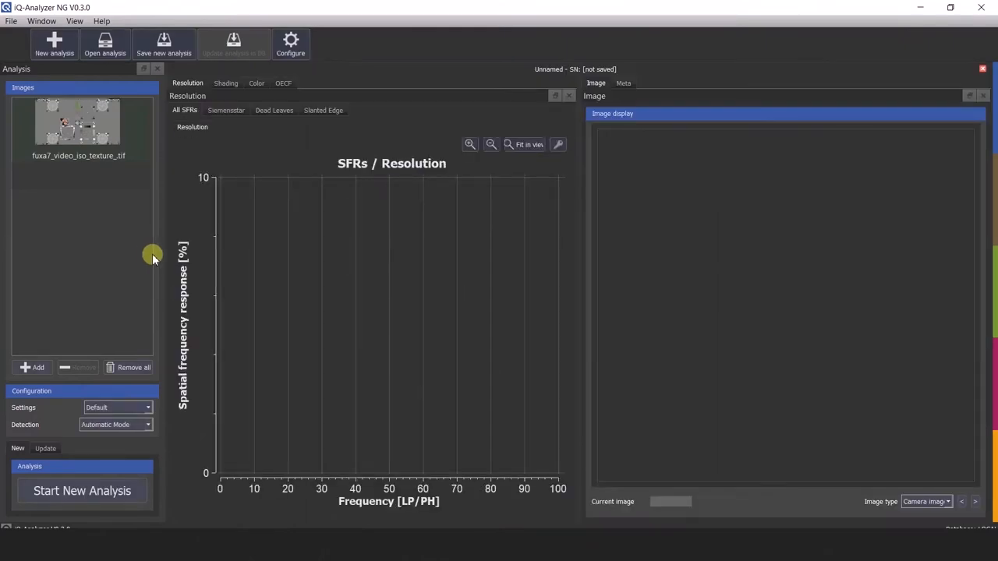
Open the Dead Leaves view under Resolution to show the spectrum graph and Full/Low MTF results.
left_click(81, 490)
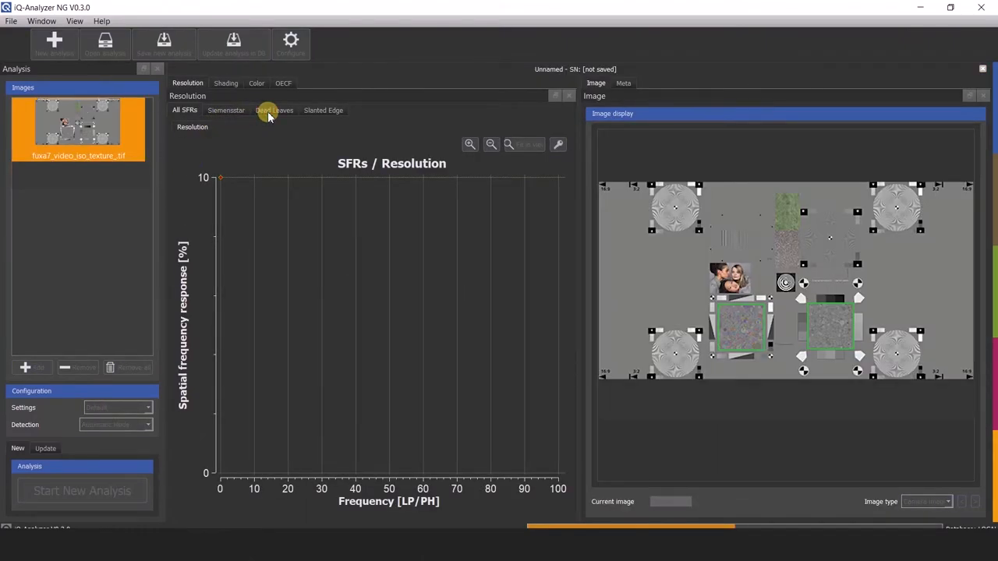
left_click(274, 110)
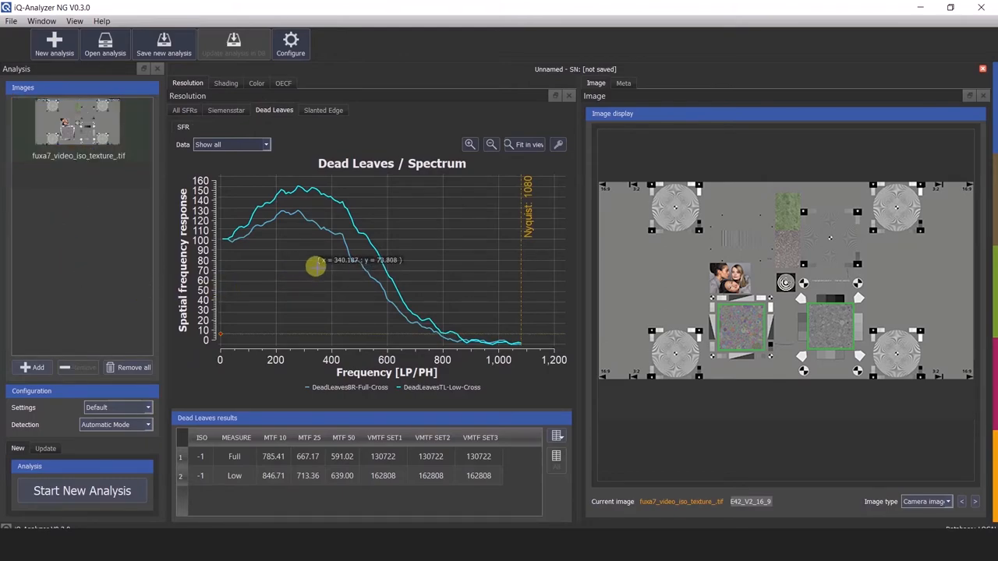
mouse_move(345, 246)
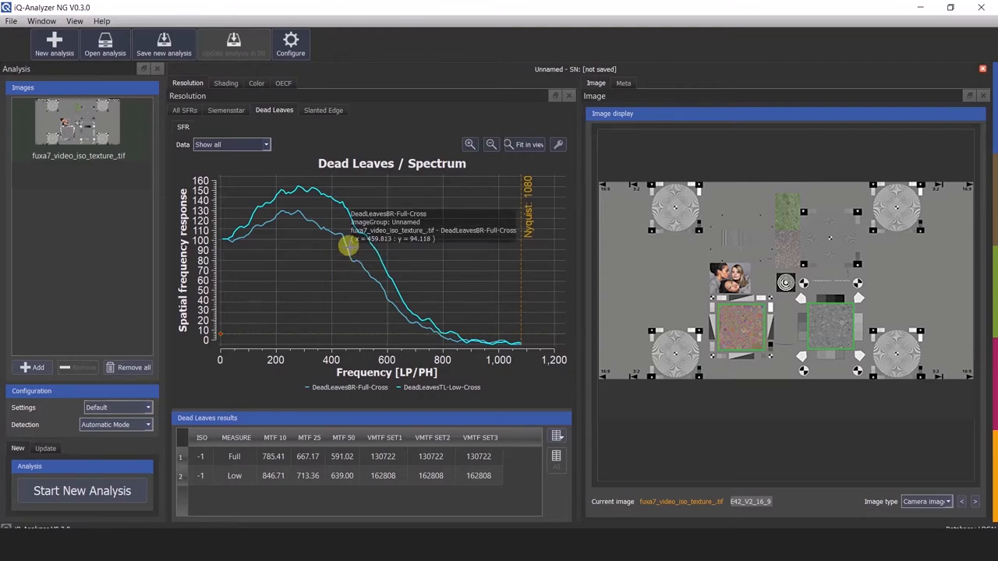